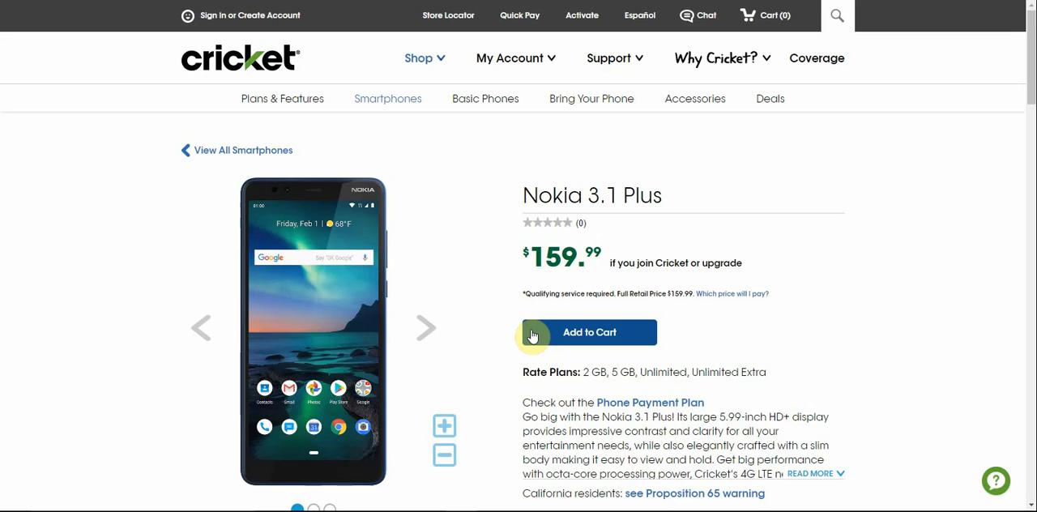
mouse_move(298, 146)
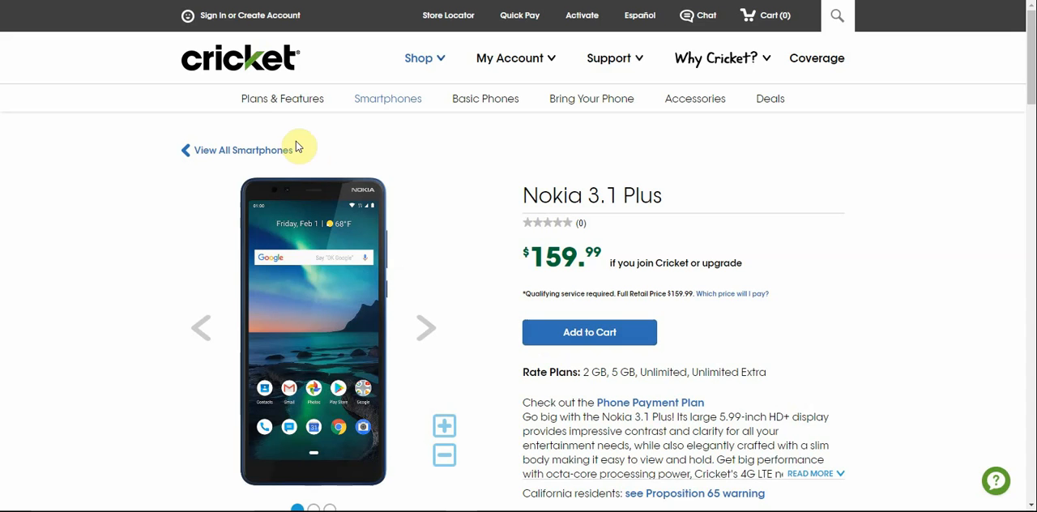
mouse_move(246, 110)
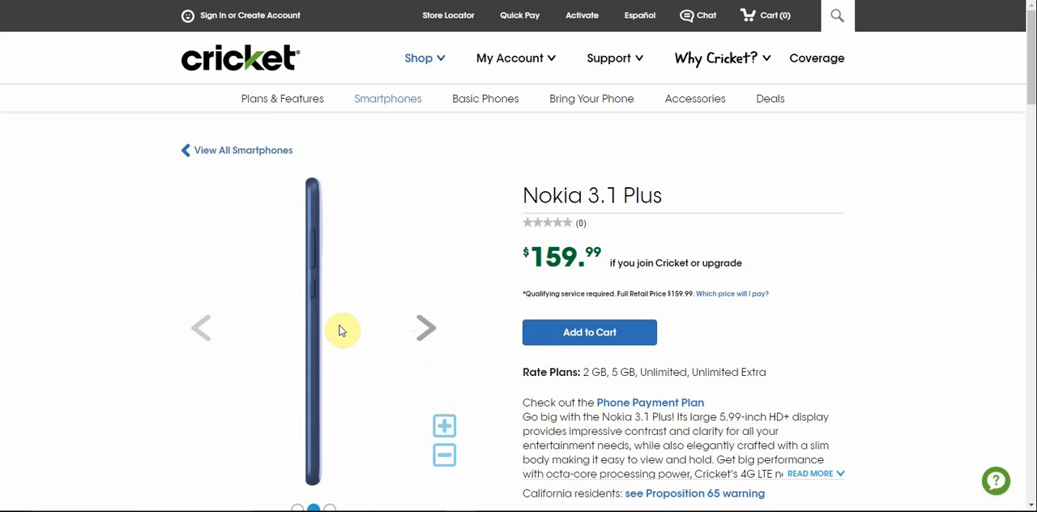
mouse_move(424, 327)
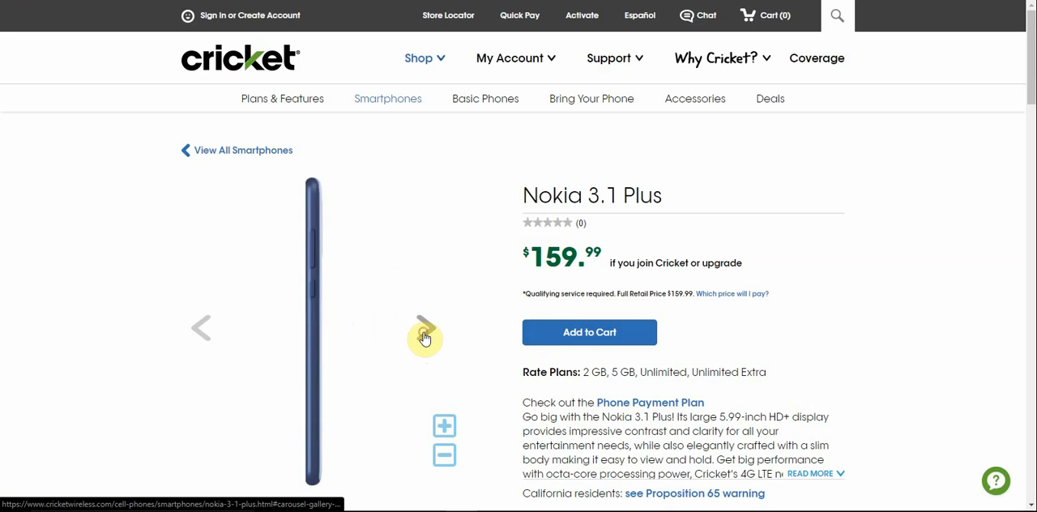
Cycle the Nokia 3.1 Plus gallery through back and side photos and return to the front view
left_click(421, 327)
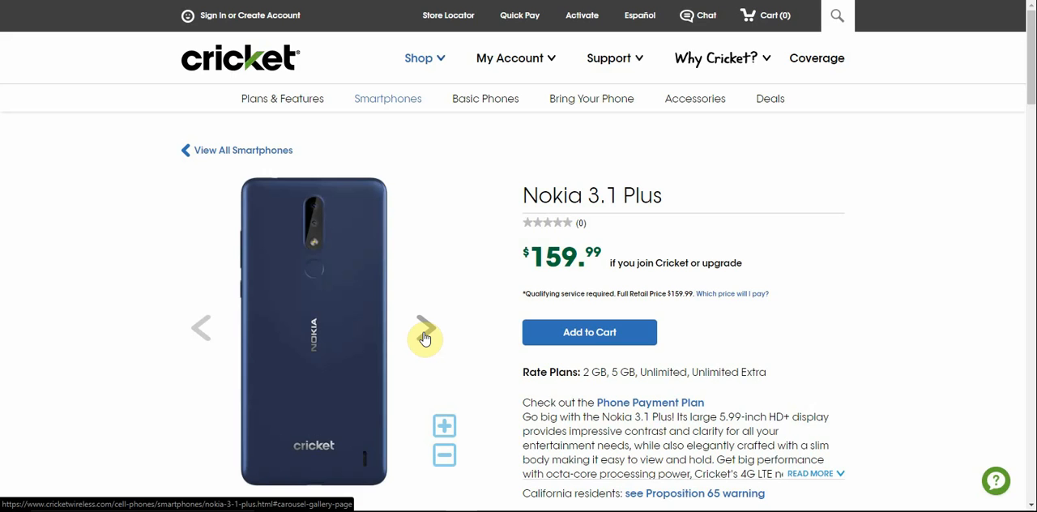
left_click(421, 327)
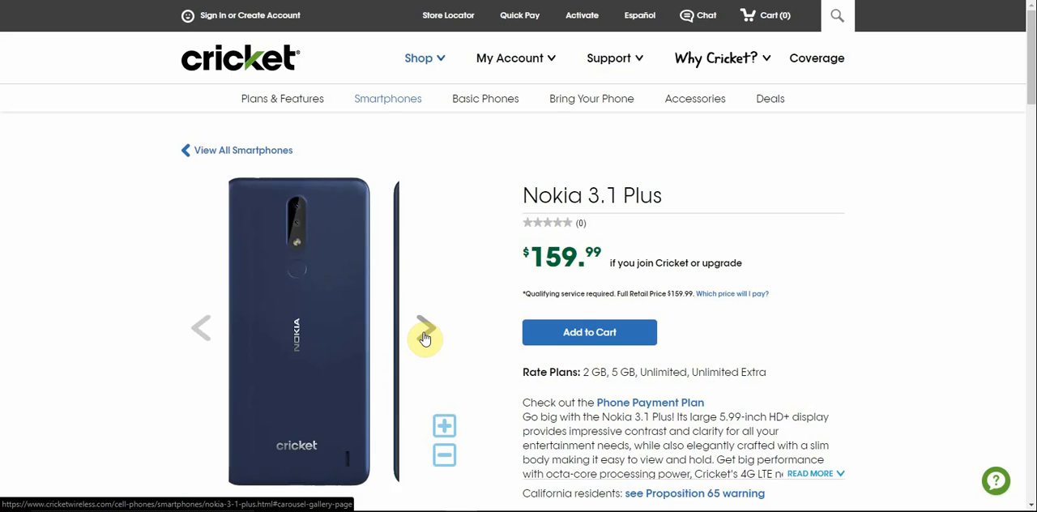
left_click(425, 328)
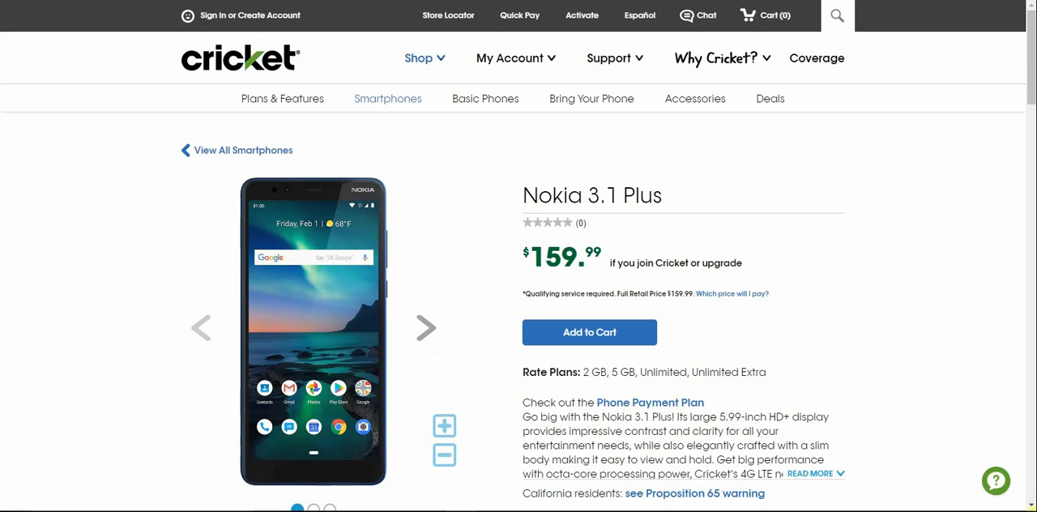
Expand READ MORE to reveal the full description and prepaid smartphone feature list
scroll("down", 3)
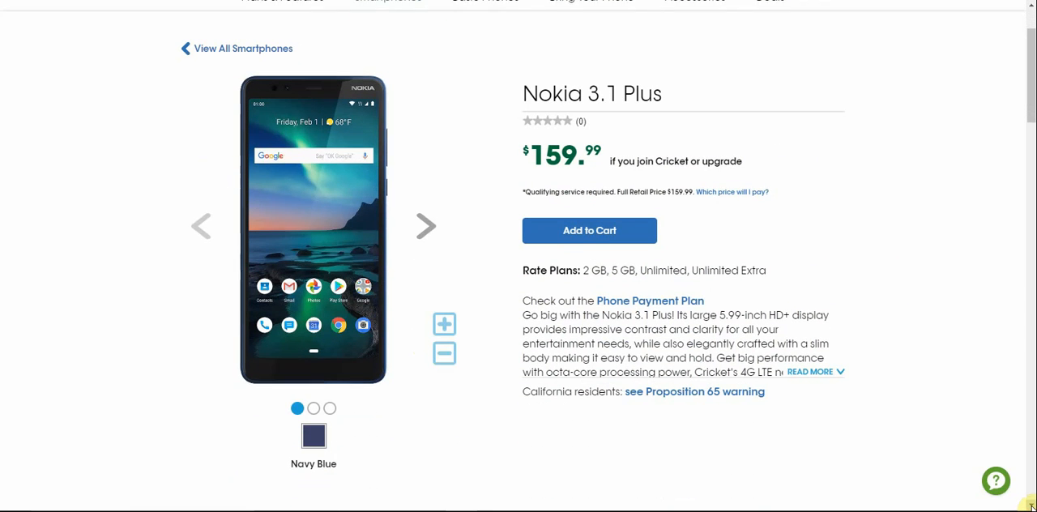
scroll("down", 3)
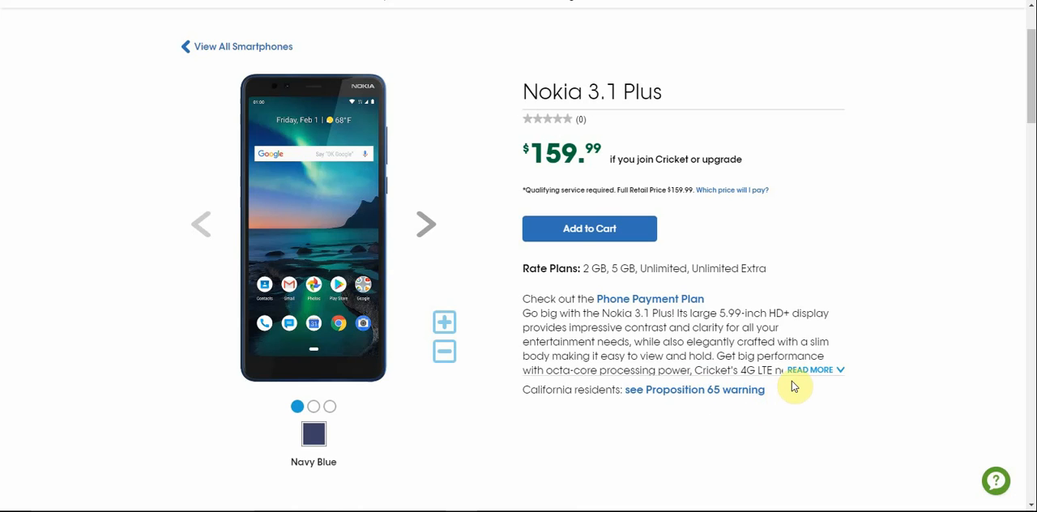
left_click(810, 369)
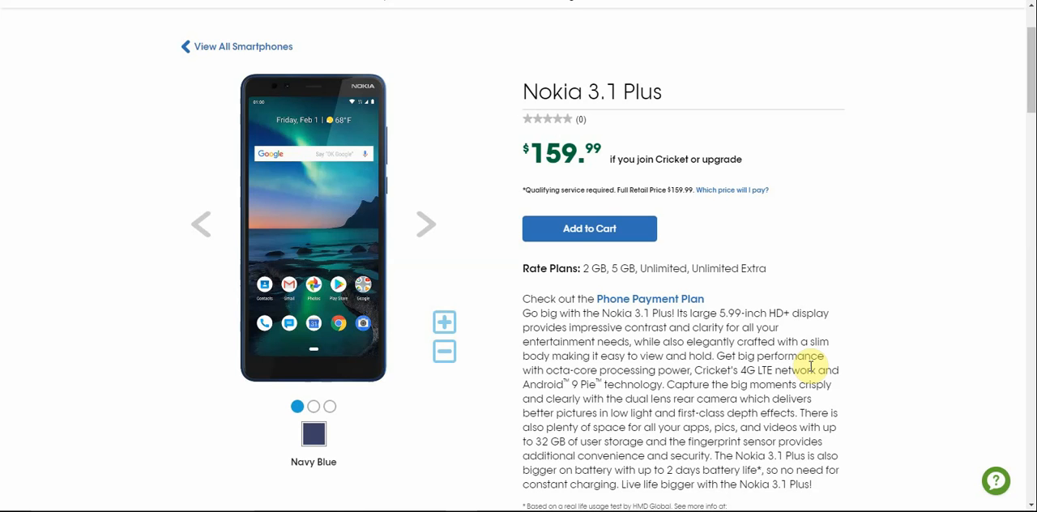
scroll("down", 3)
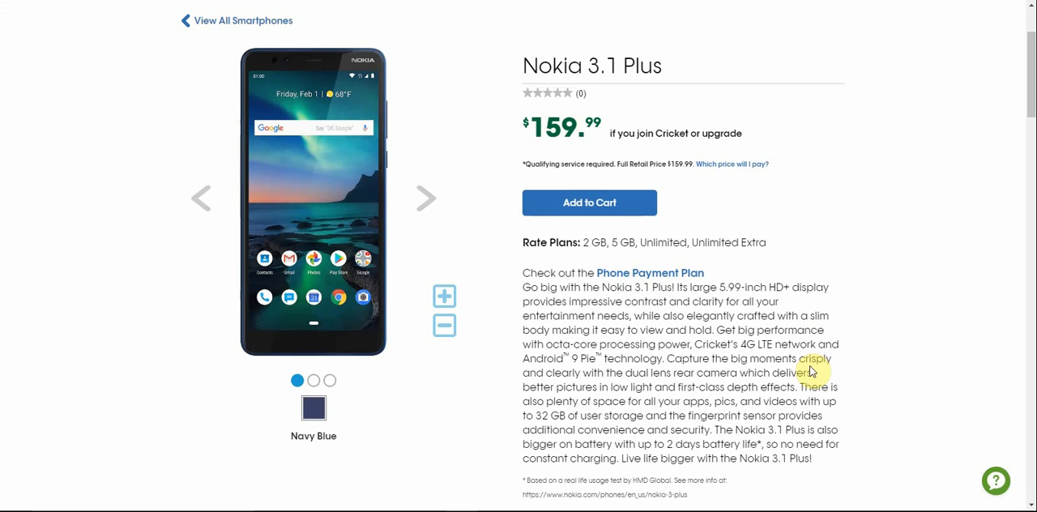
scroll("down", 3)
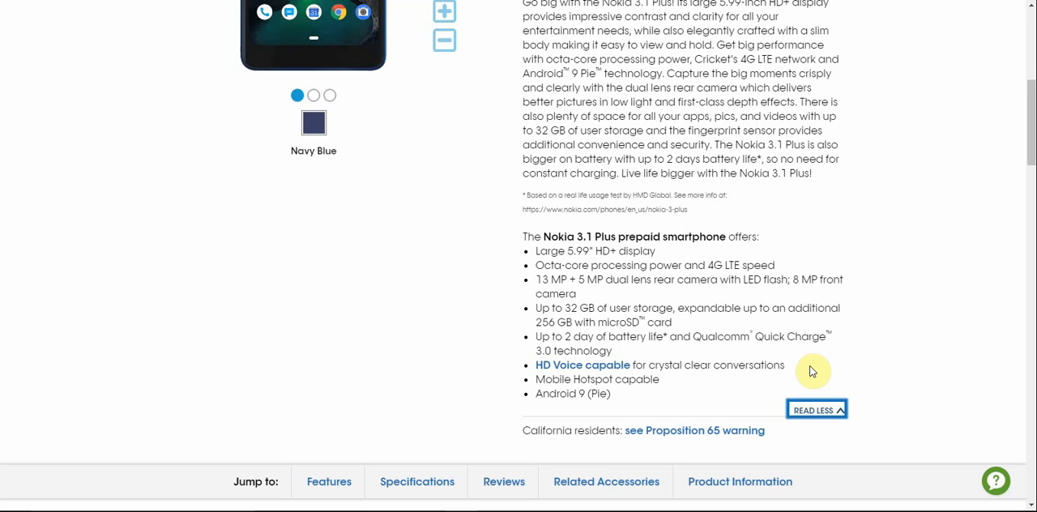
Scroll to the Features section showing display, camera and ease-of-use highlights
scroll("down", 3)
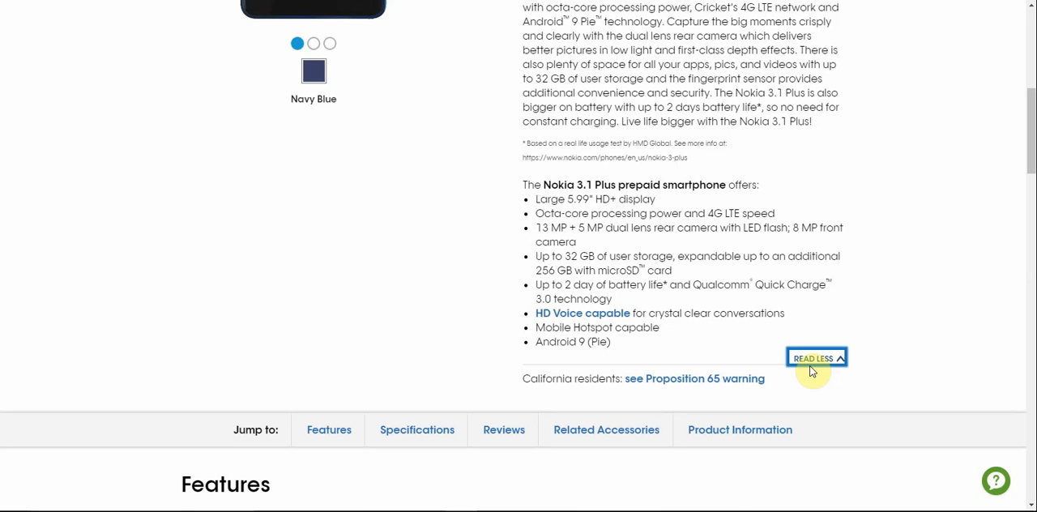
scroll("down", 3)
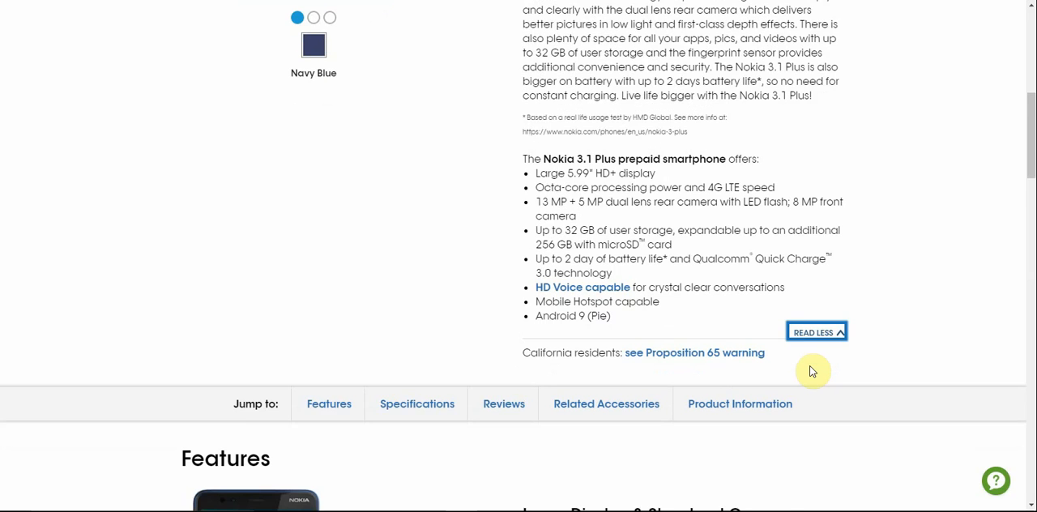
scroll("down", 3)
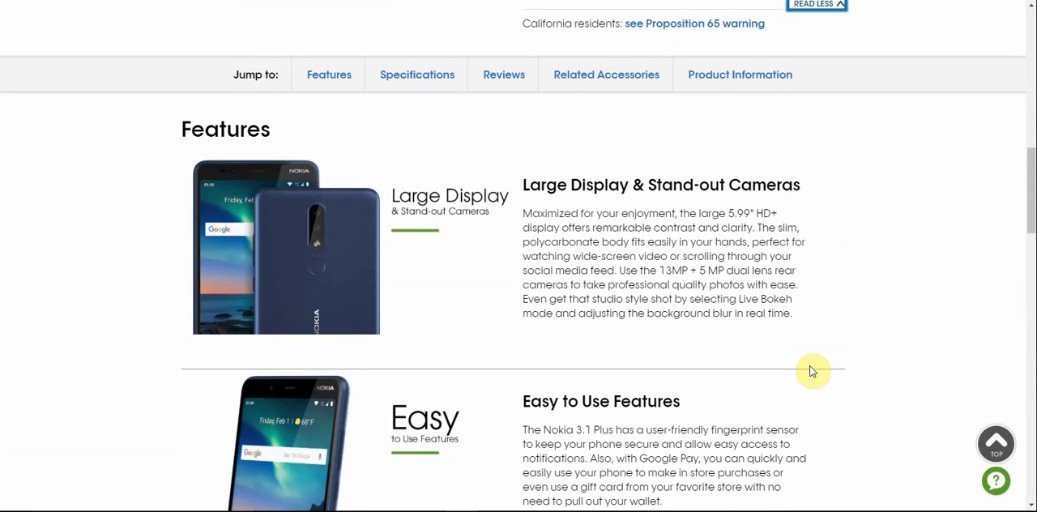
Scroll further through Features to the Battery Life & More highlight
scroll("down", 3)
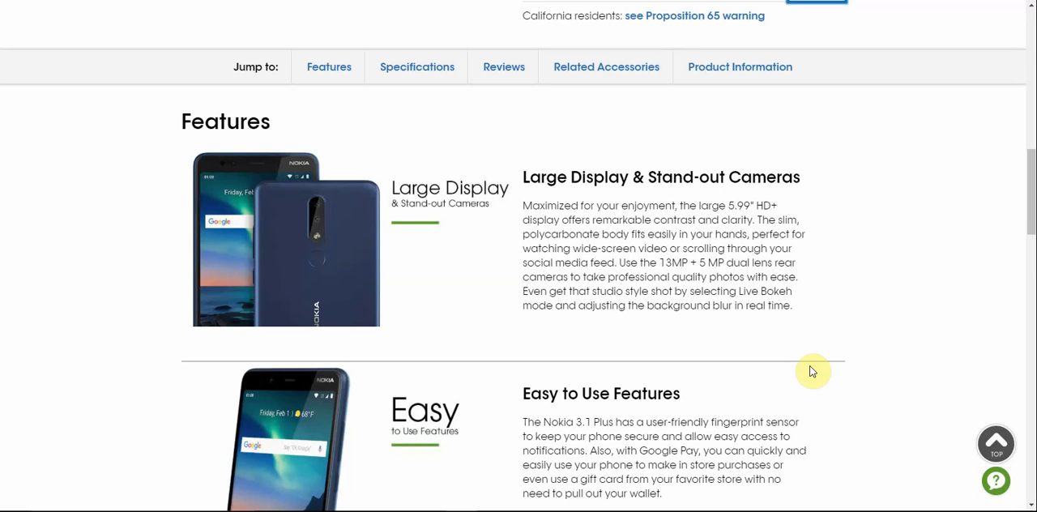
scroll("down", 3)
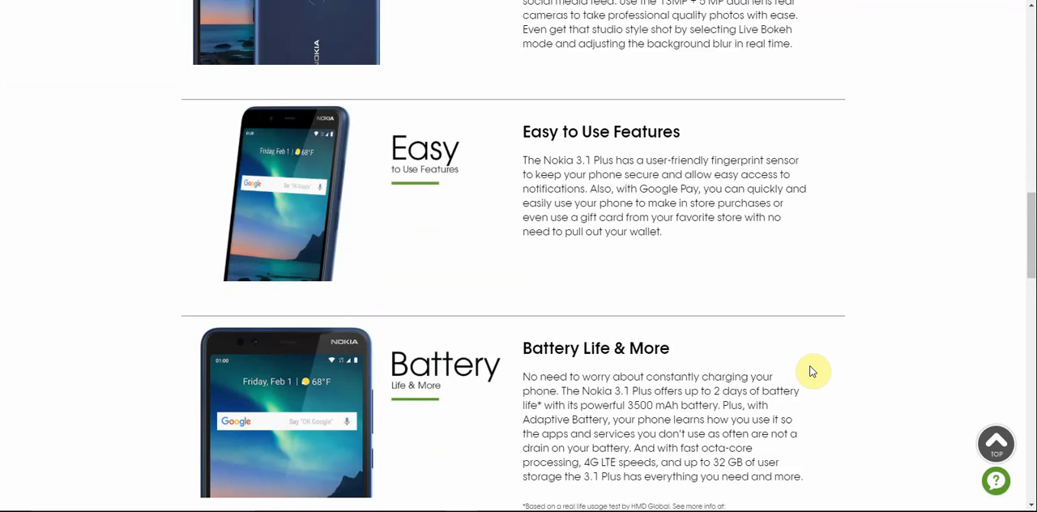
Scroll past Battery Life & More to the Specifications listing OS, connectivity, processor and battery
scroll("down", 3)
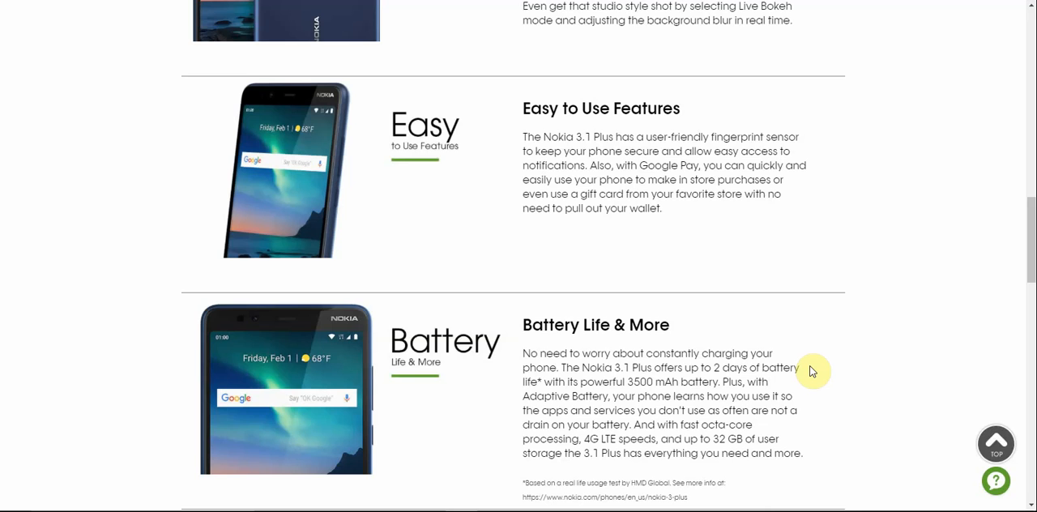
scroll("down", 3)
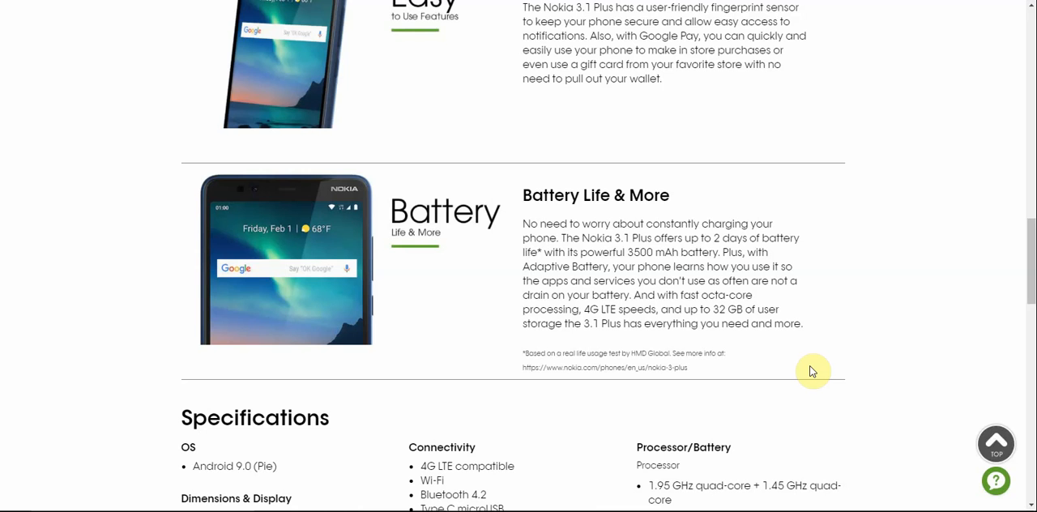
scroll("down", 3)
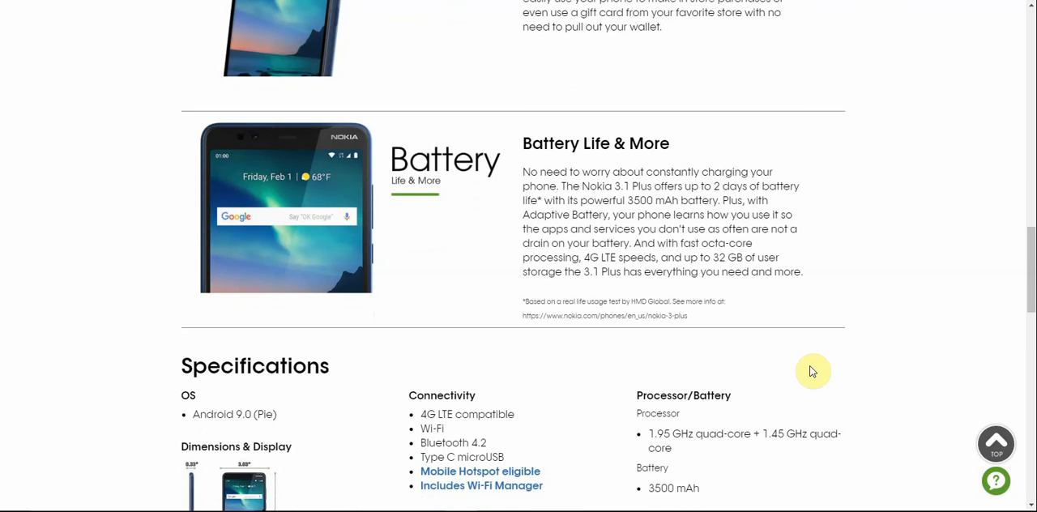
Scroll through the full Specifications and Reviews down to the Related Accessories heading
scroll("down", 3)
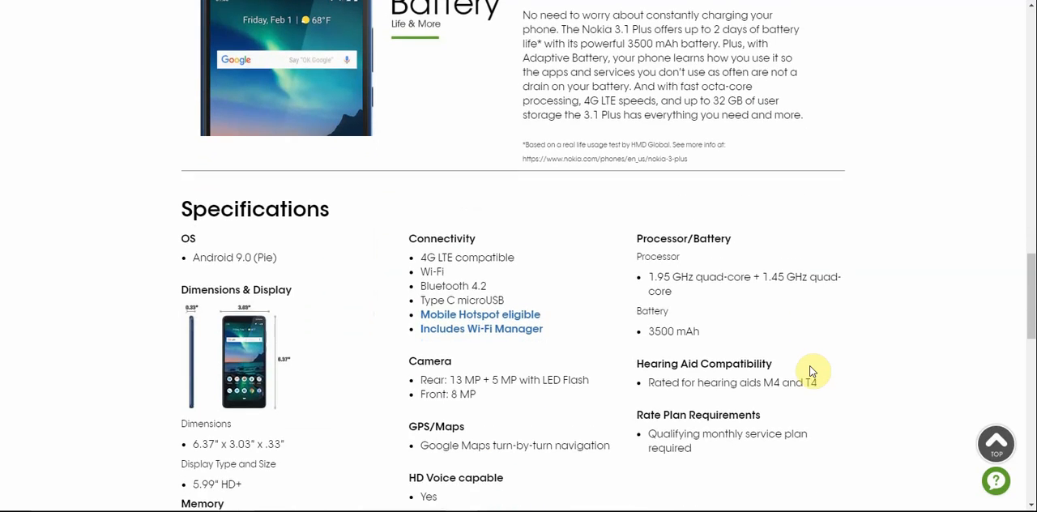
scroll("down", 3)
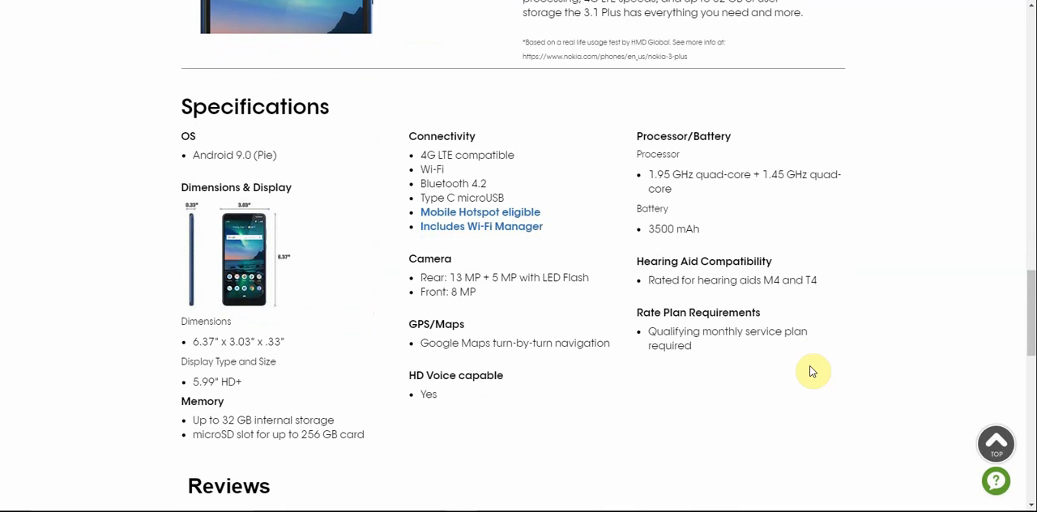
scroll("down", 3)
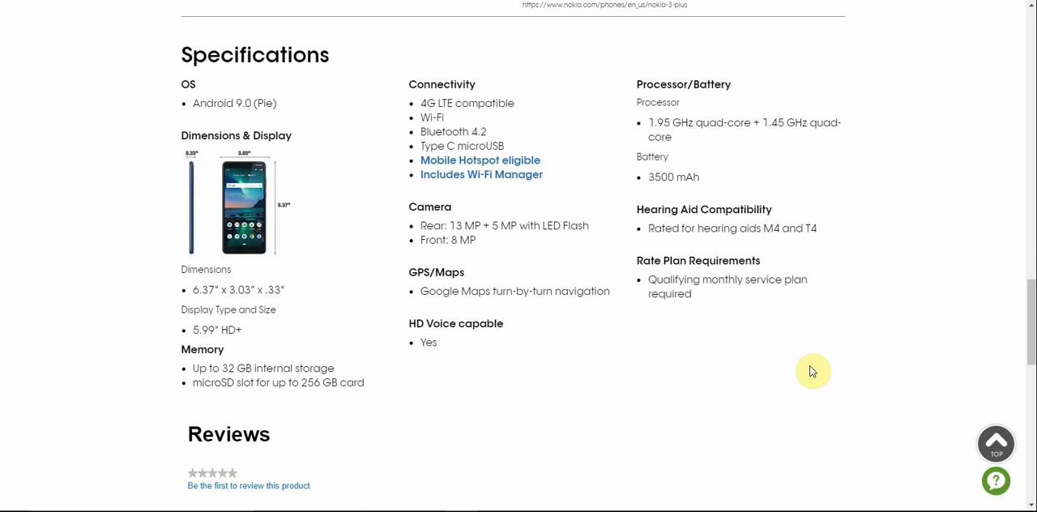
scroll("down", 3)
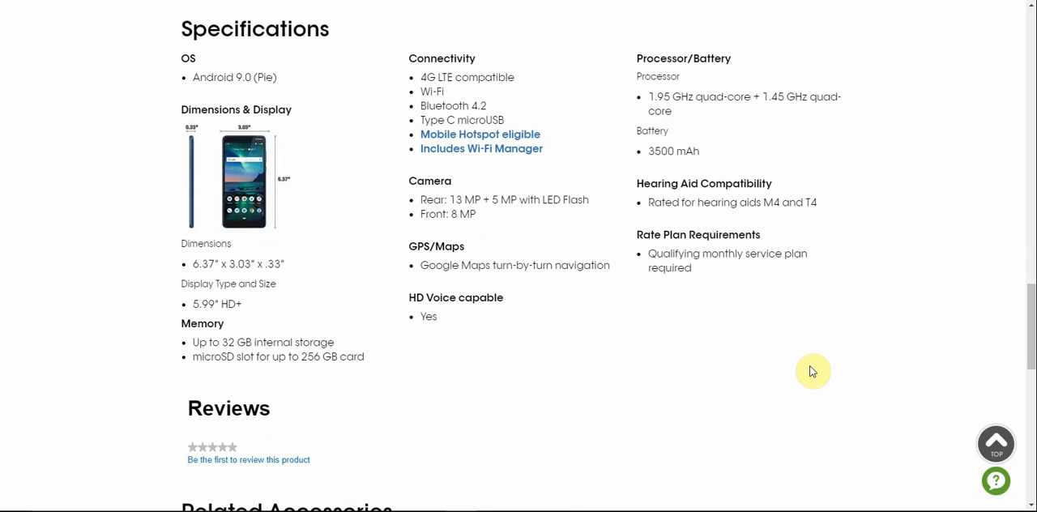
scroll("down", 3)
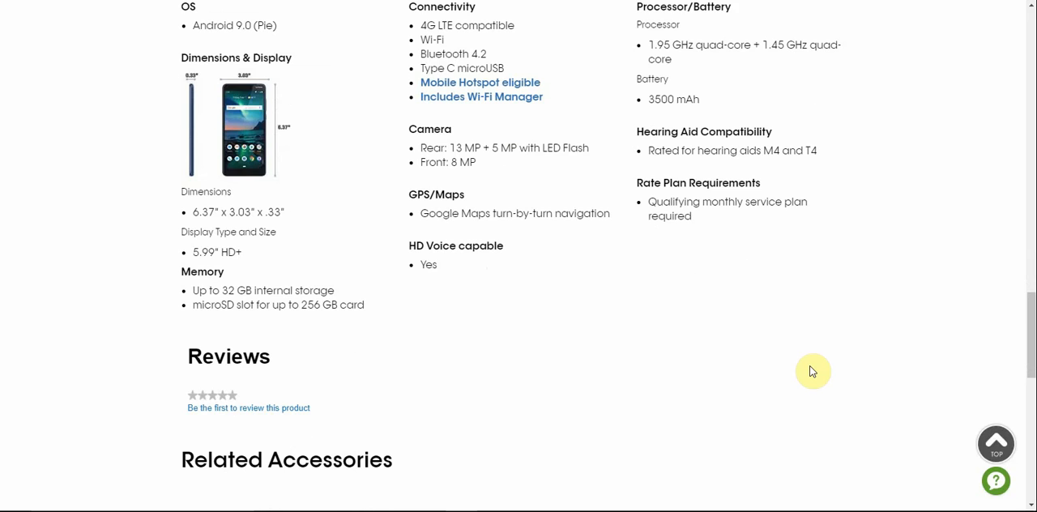
scroll("down", 3)
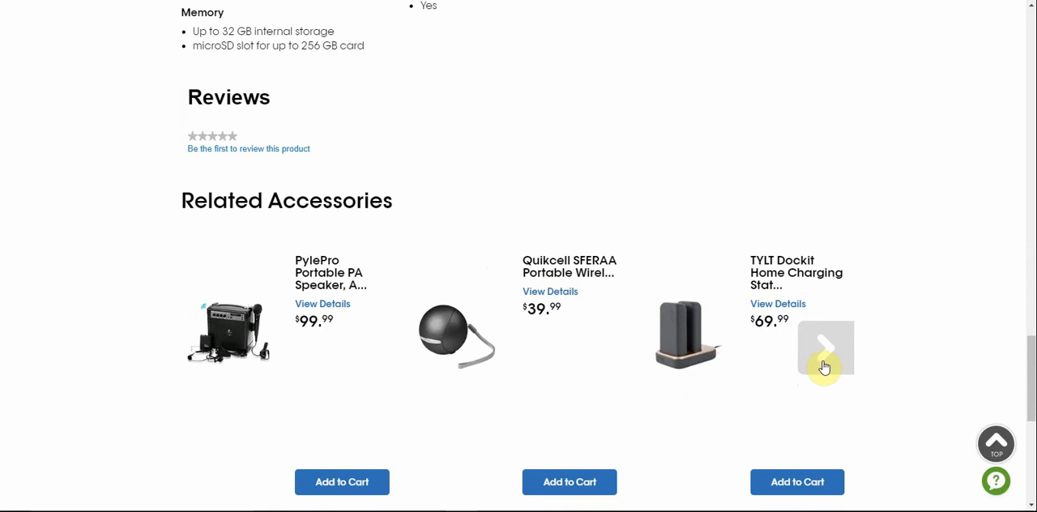
Page the Related Accessories carousel past cases to headsets, car mount and speaker, then return to the page top
left_click(823, 348)
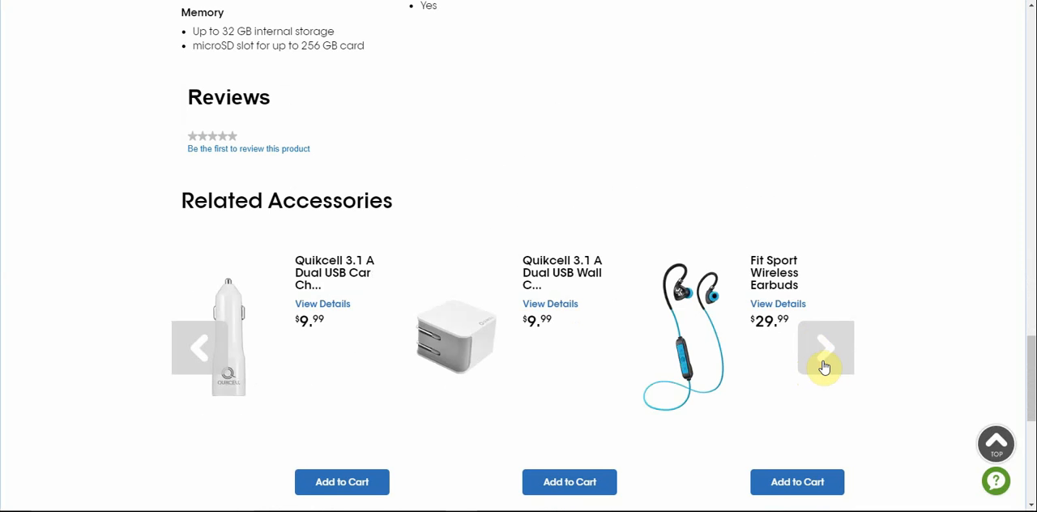
left_click(823, 349)
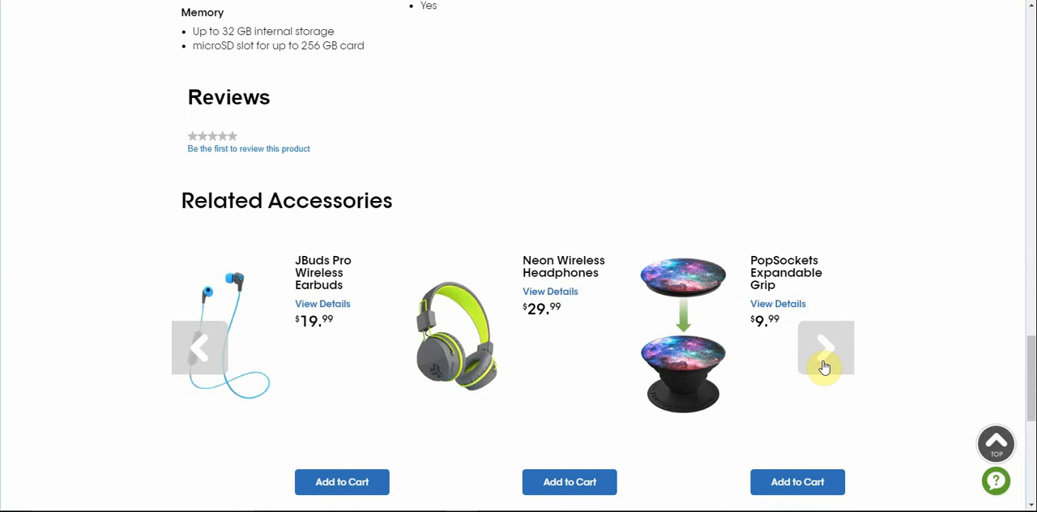
left_click(824, 348)
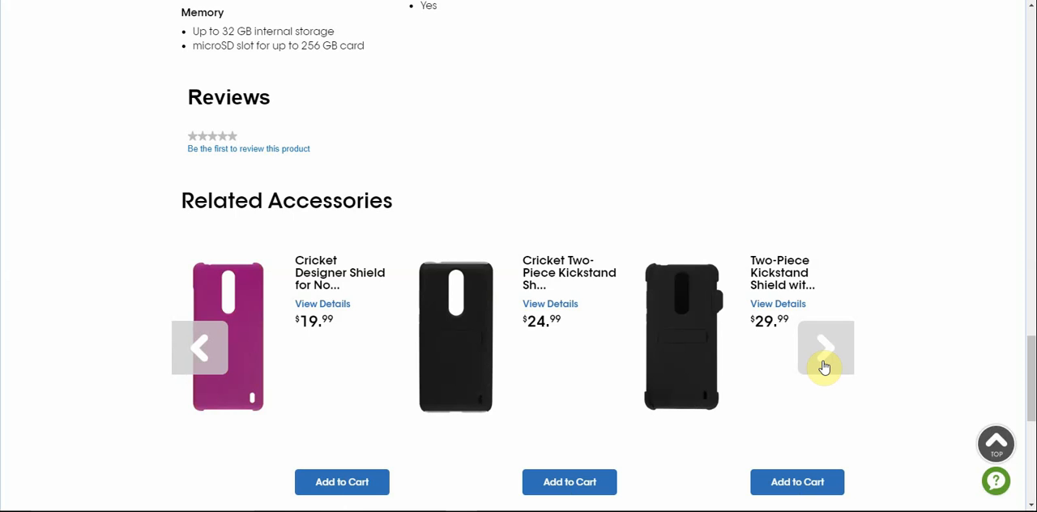
left_click(824, 346)
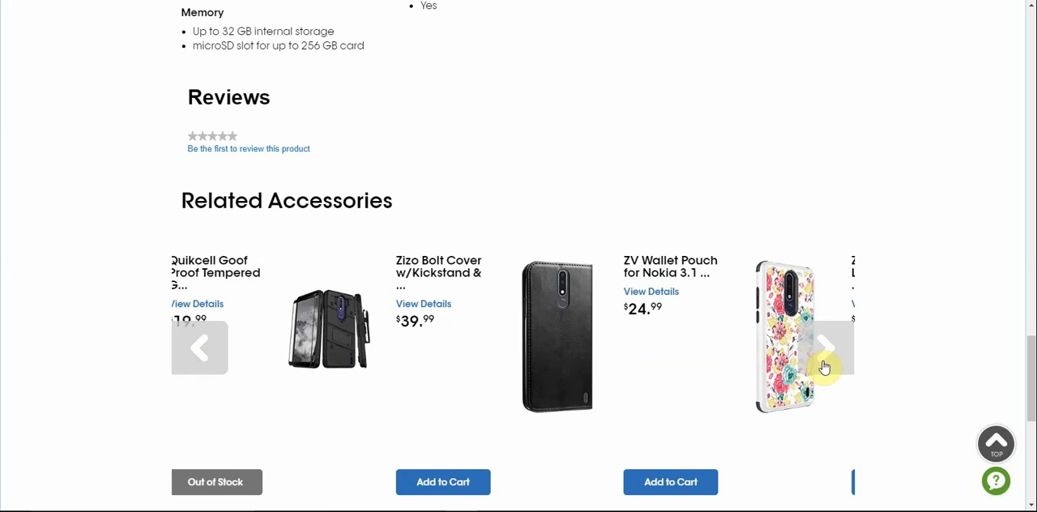
left_click(824, 348)
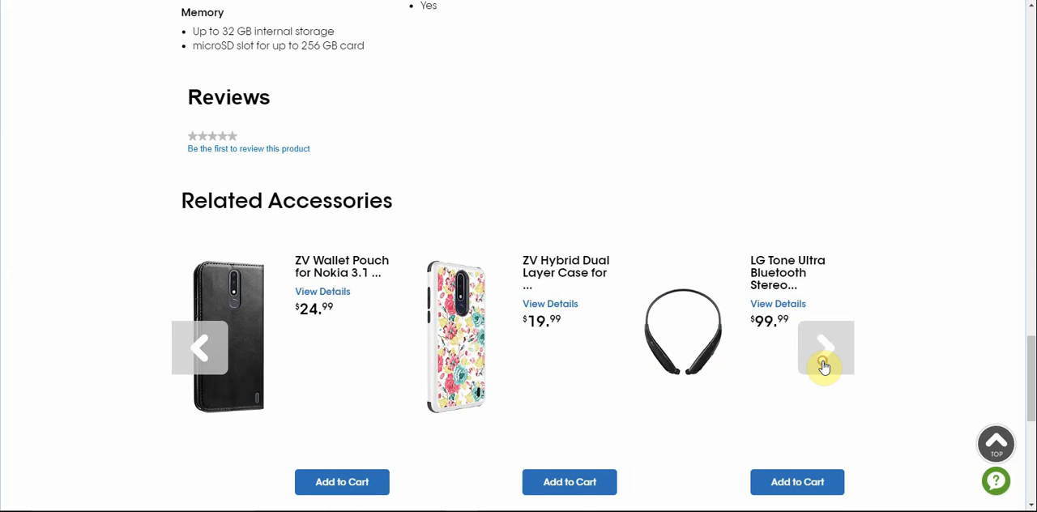
left_click(823, 348)
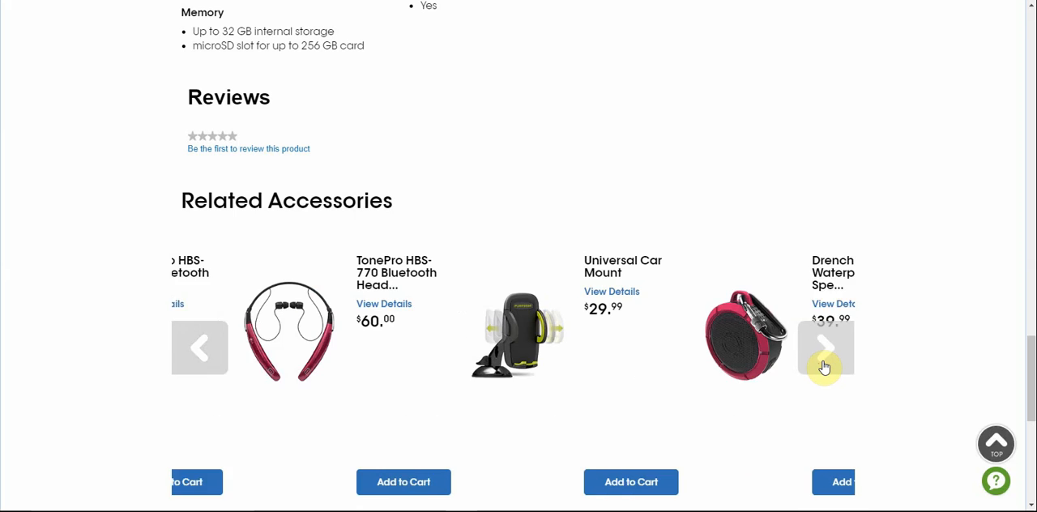
scroll("up", 3)
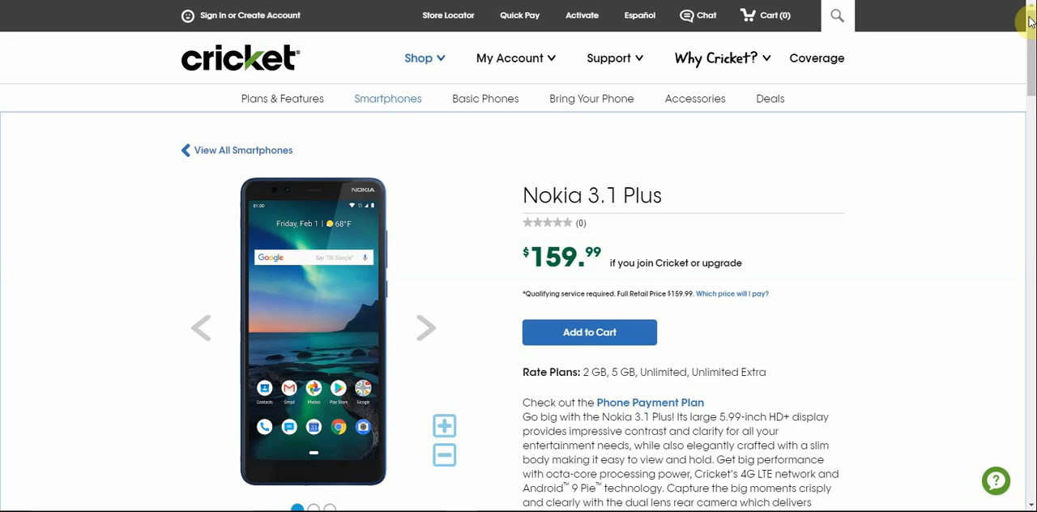
mouse_move(885, 405)
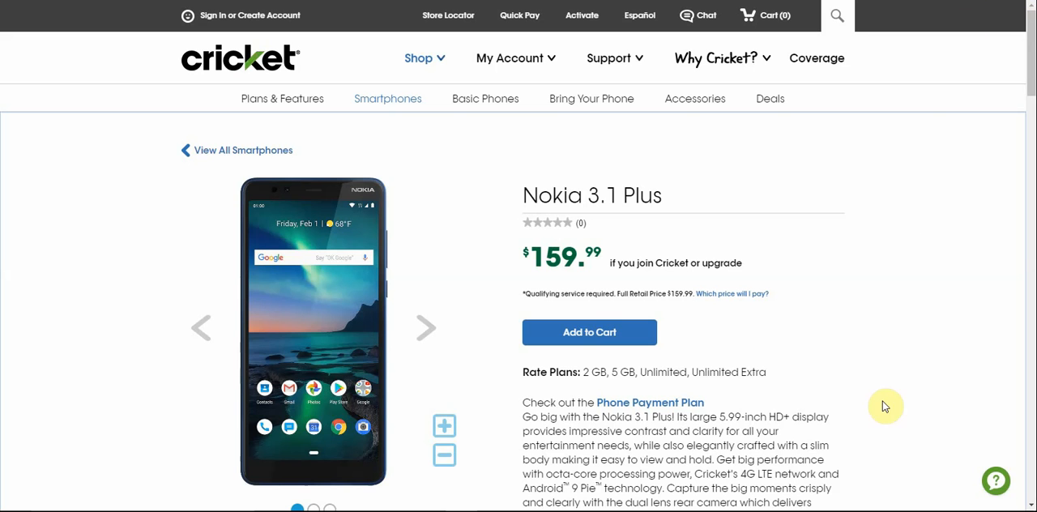
mouse_move(884, 456)
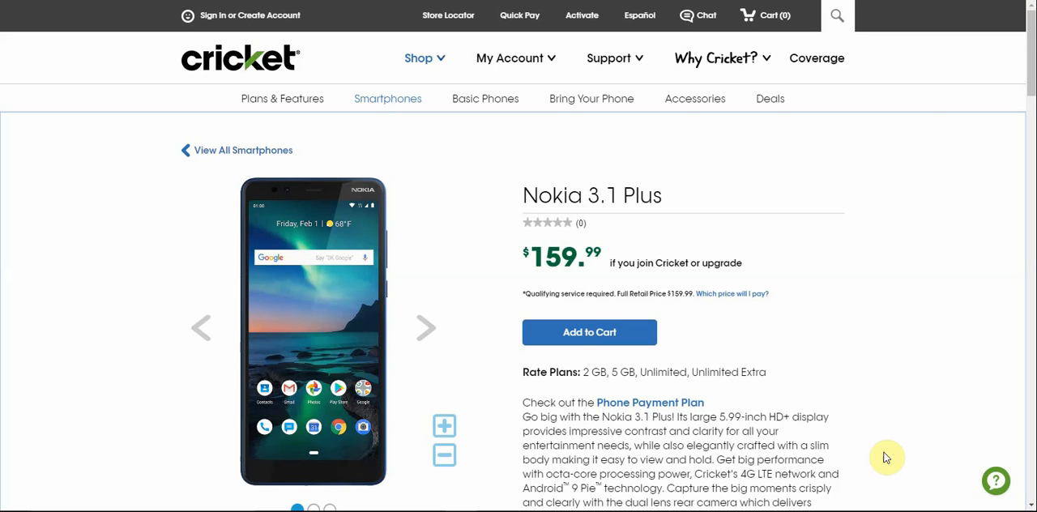